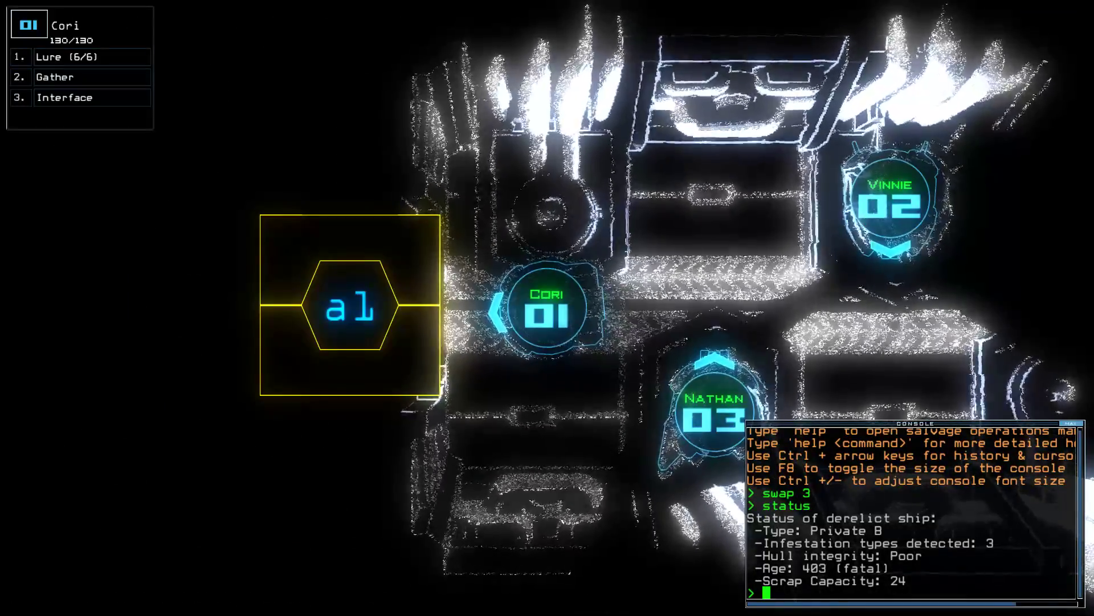
# Step: Begin the mission and open door d1 so Cori can reach r4 for the fuel and scrap
pyautogui.write('begin')
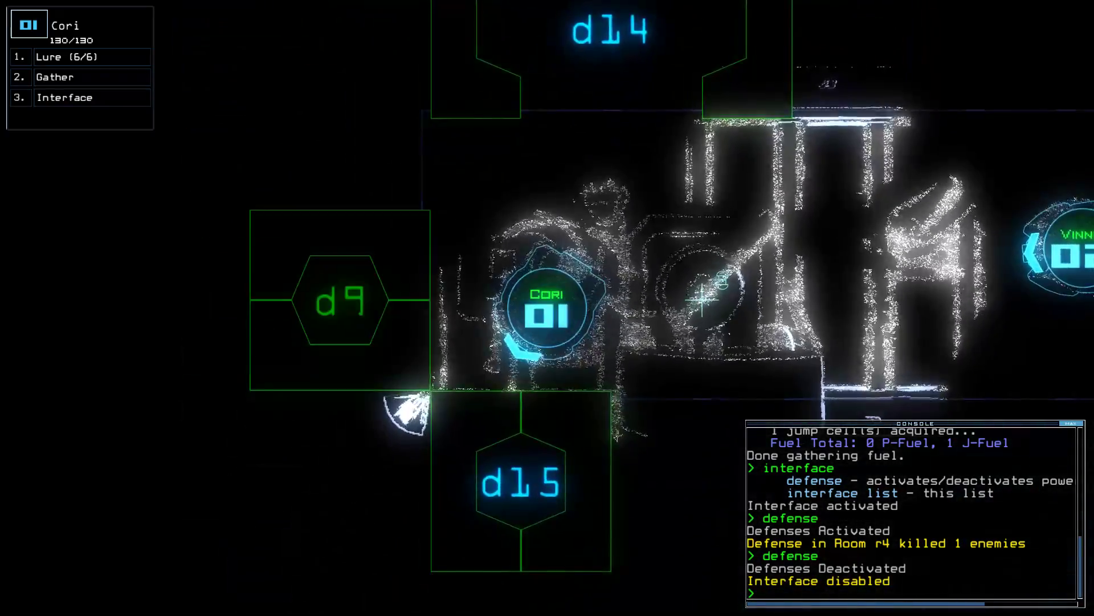
pyautogui.write('d1')
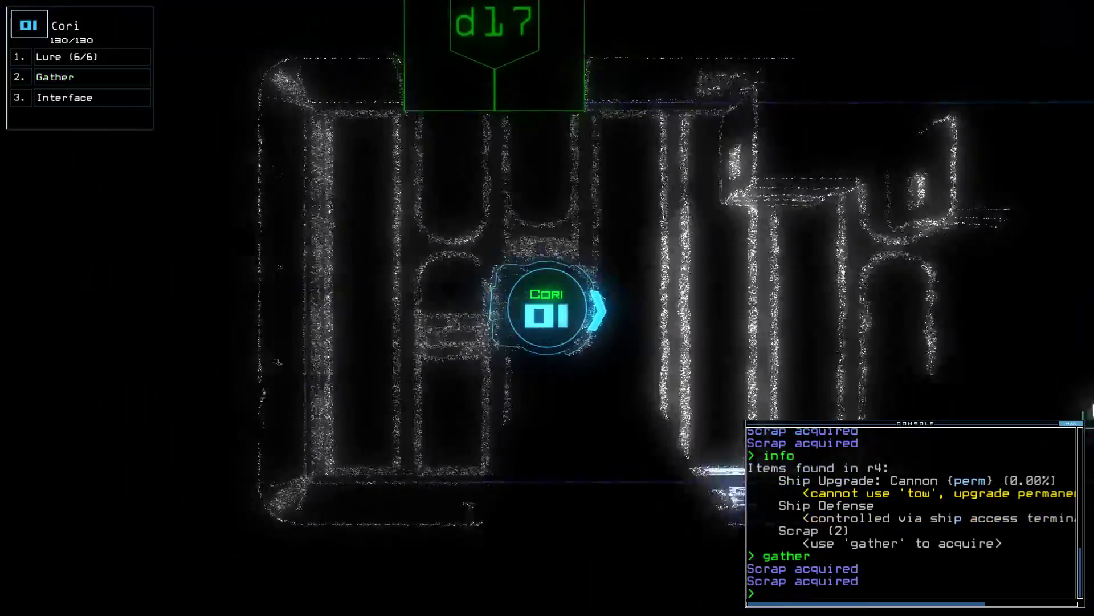
# Step: Drop a lure to bait enemies into the r4 defenses and check mission time
pyautogui.write('lure')
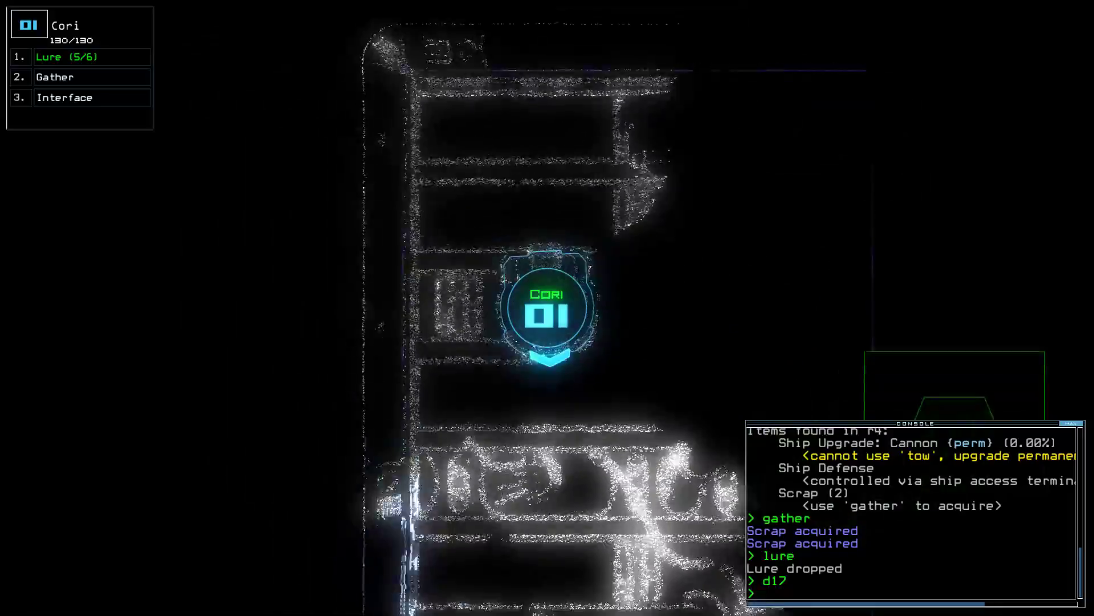
pyautogui.write('time')
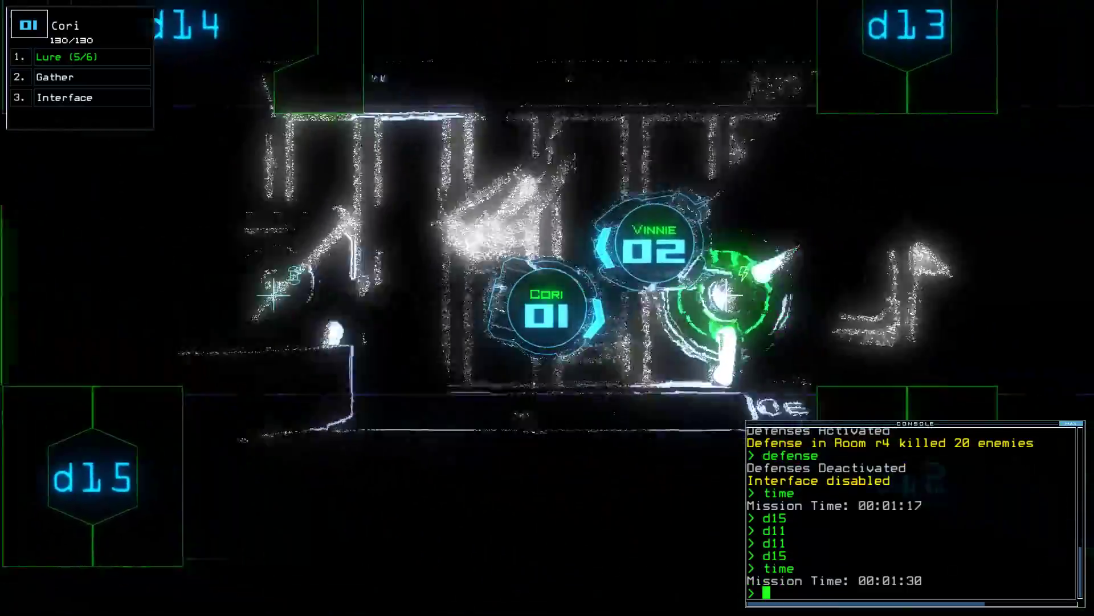
# Step: Open door d12 and drop a second lure near door d7
pyautogui.write('d12')
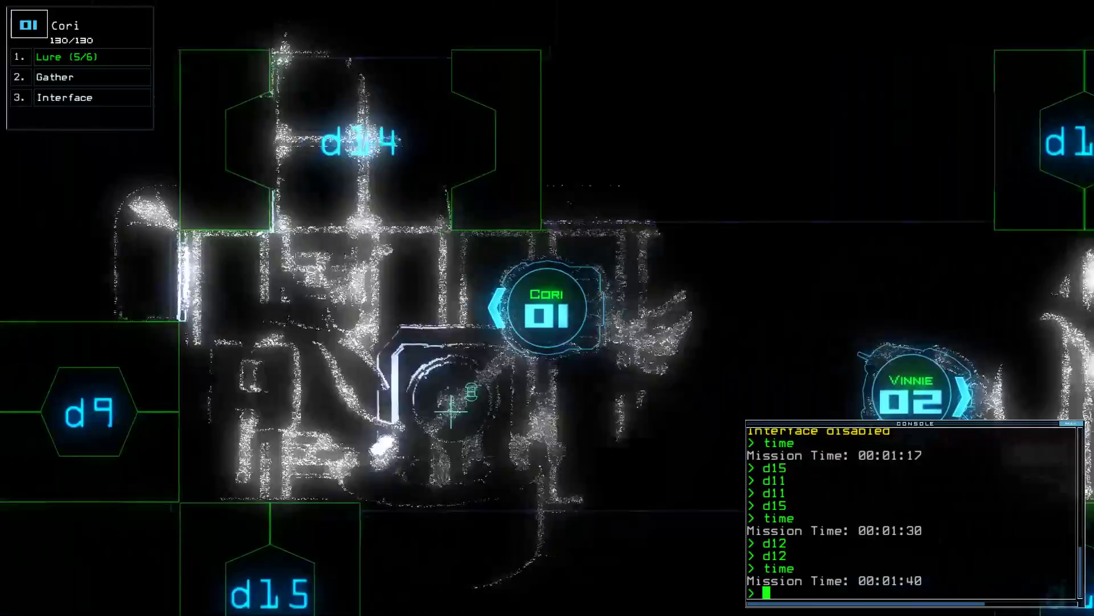
pyautogui.write('lure')
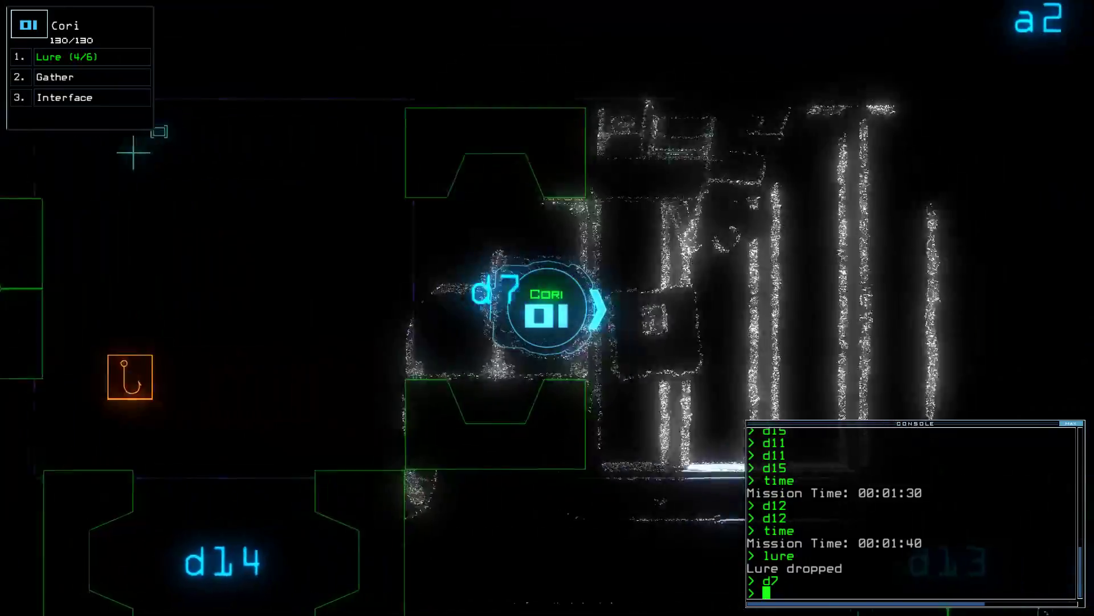
# Step: Interface with the ship to recover the lure, recall drones to r1 and exit the derelict
pyautogui.write('interface')
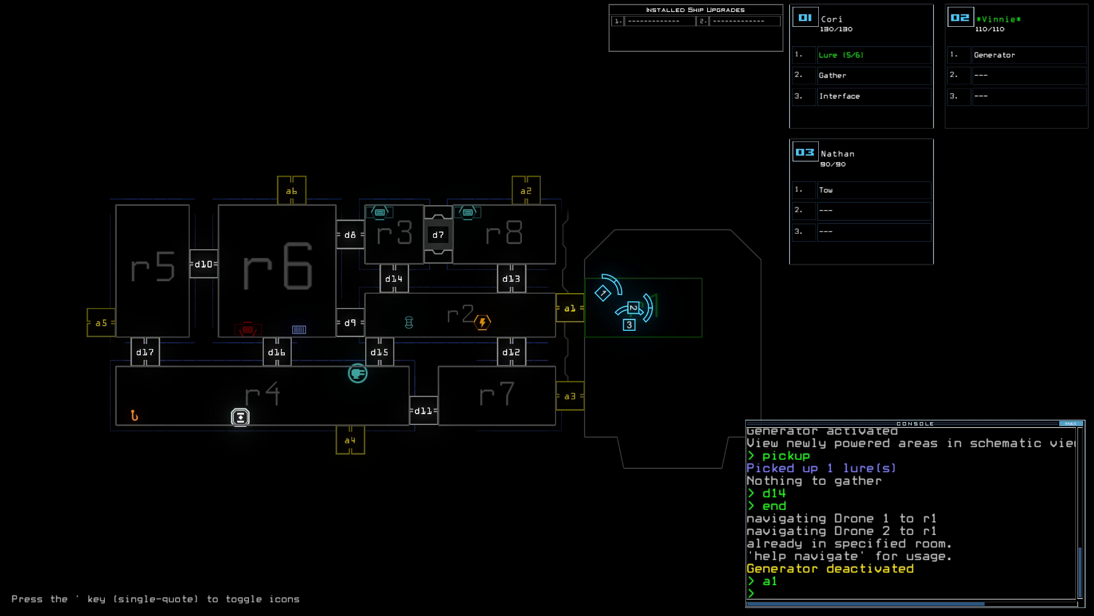
pyautogui.write('exit')
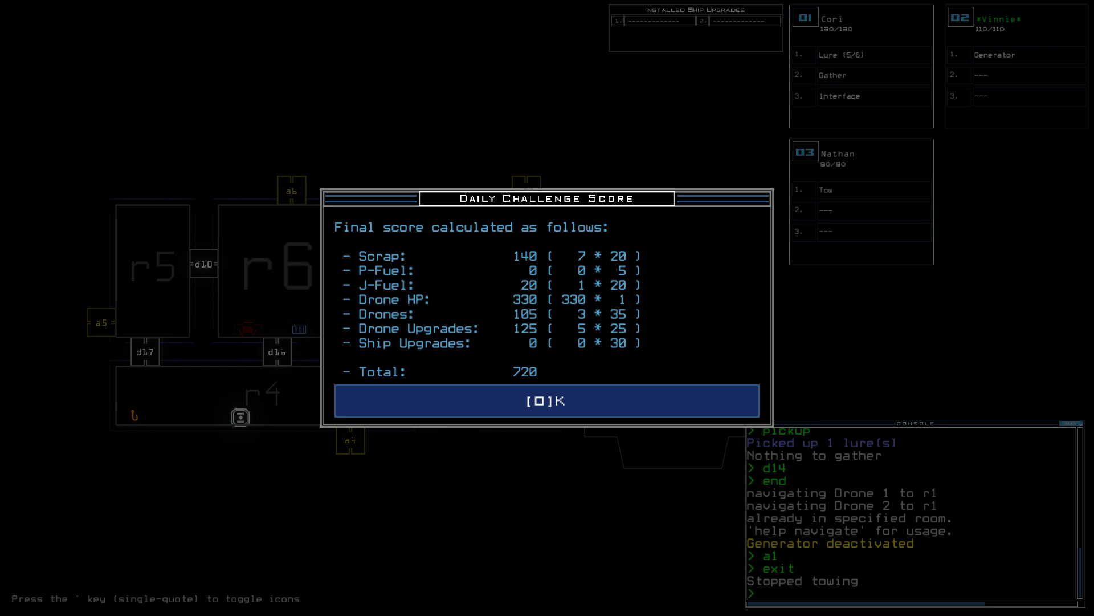
# Step: Acknowledge the 720 Daily Challenge score to reveal rank 4 on the leaderboard
pyautogui.click(547, 401)
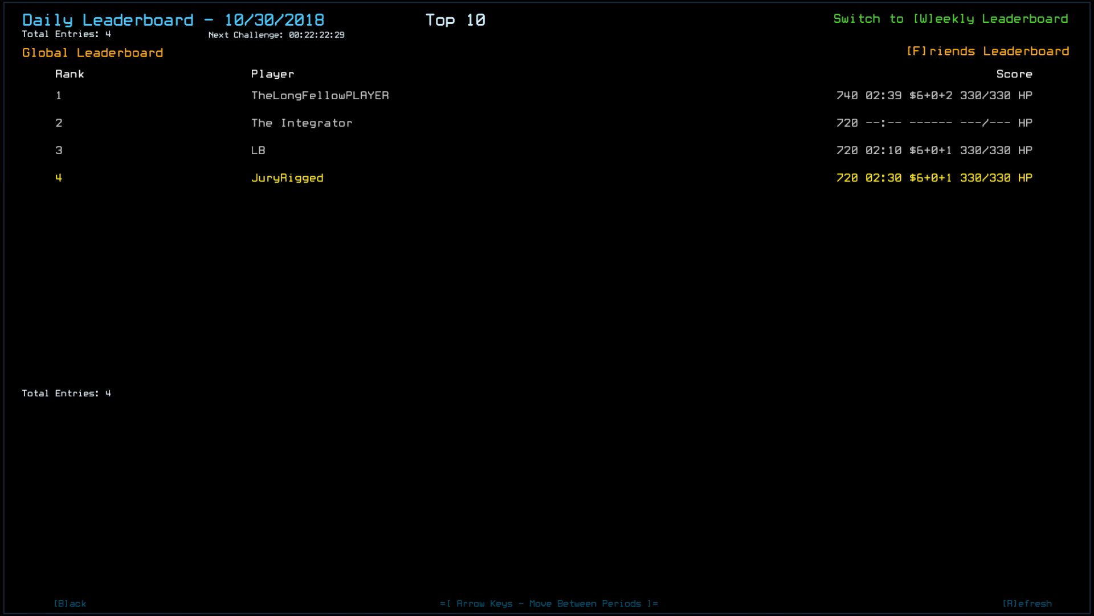